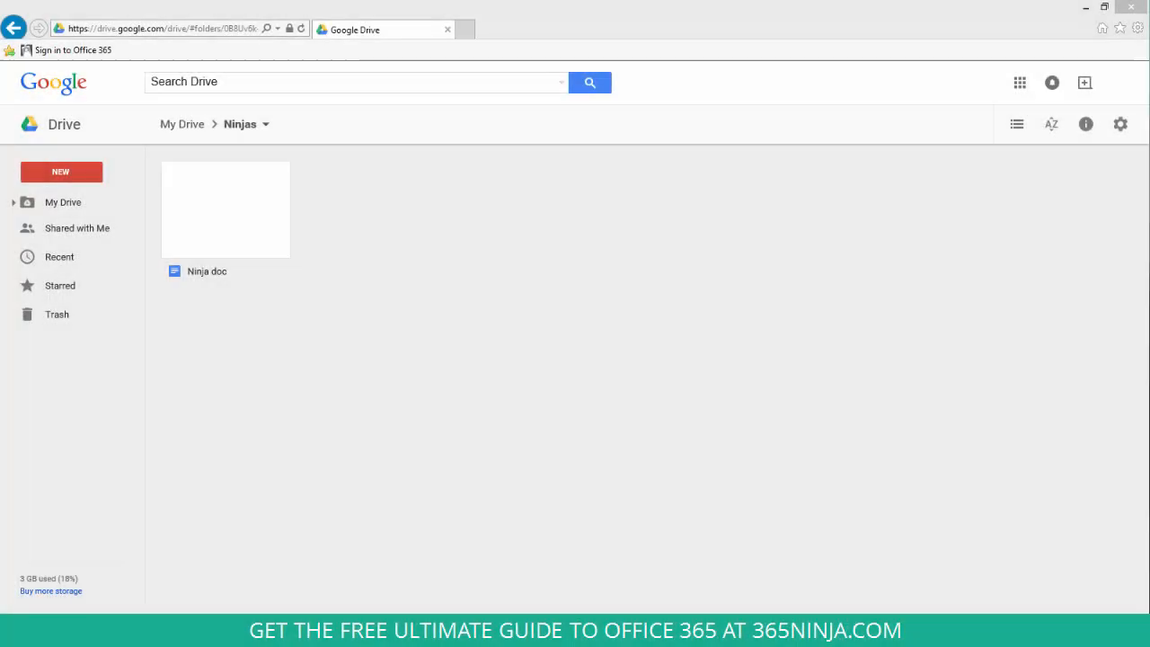
pyautogui.moveTo(245, 223)
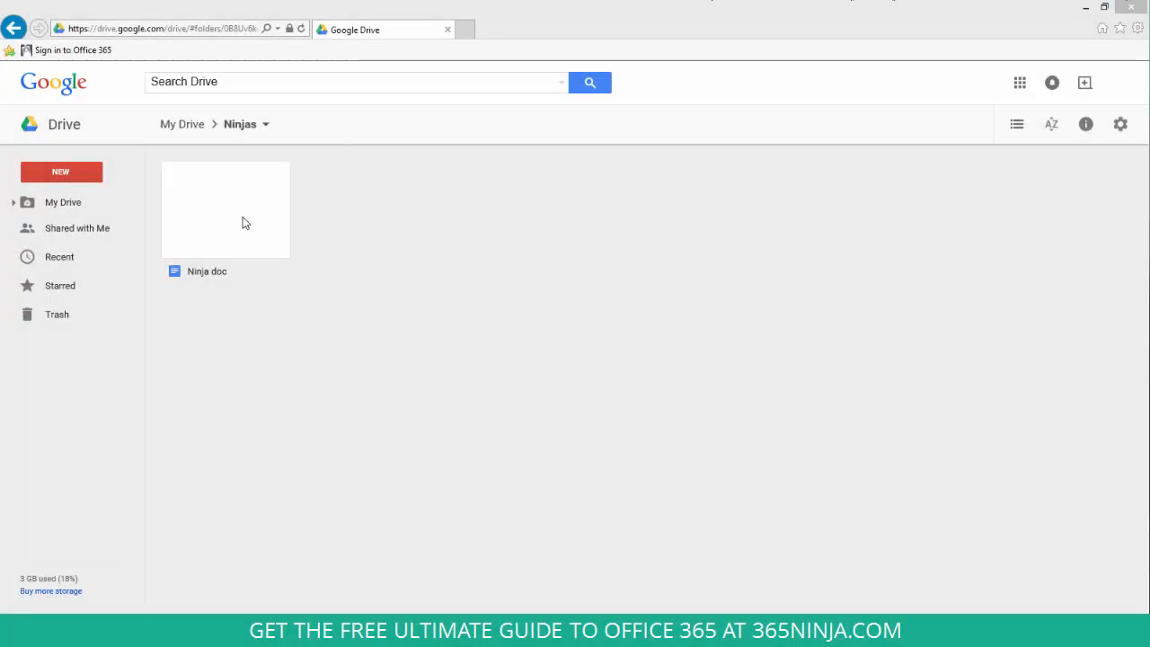
# Download the Ninja doc file from the Ninjas folder in Google Drive
pyautogui.click(225, 209)
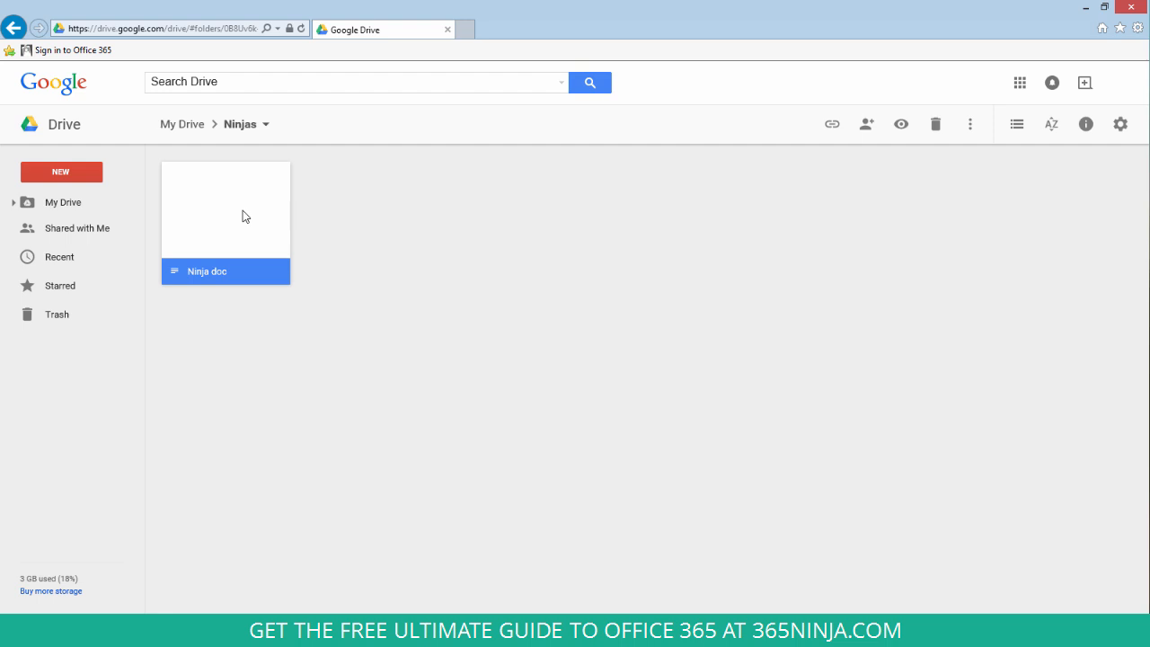
pyautogui.rightClick(225, 224)
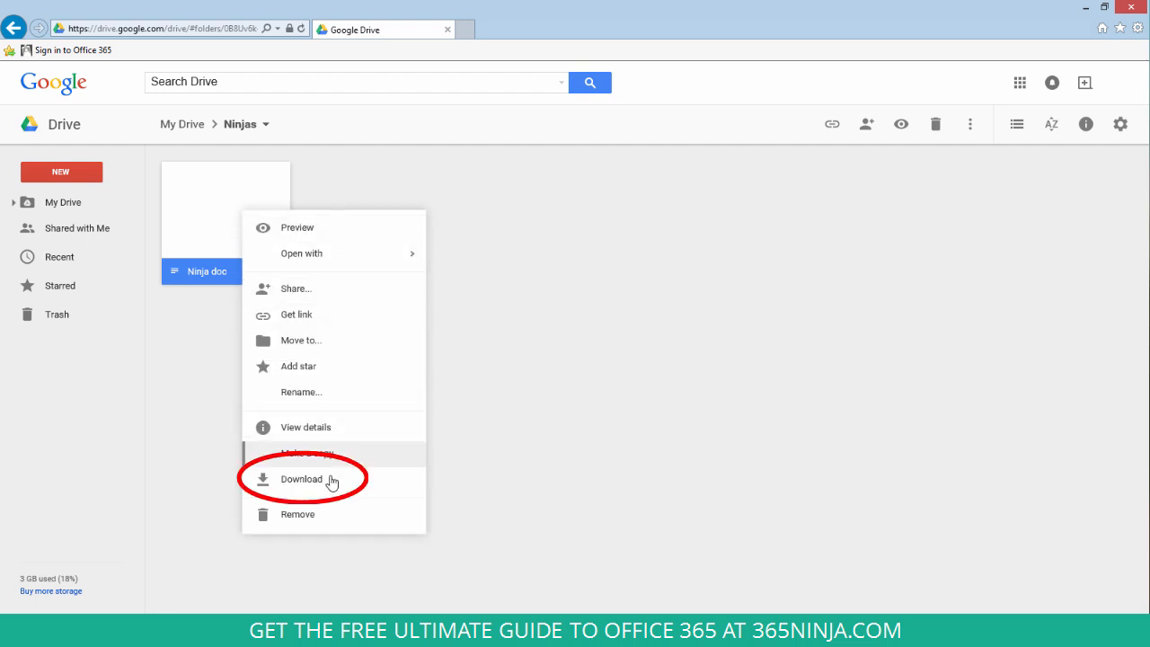
pyautogui.click(302, 479)
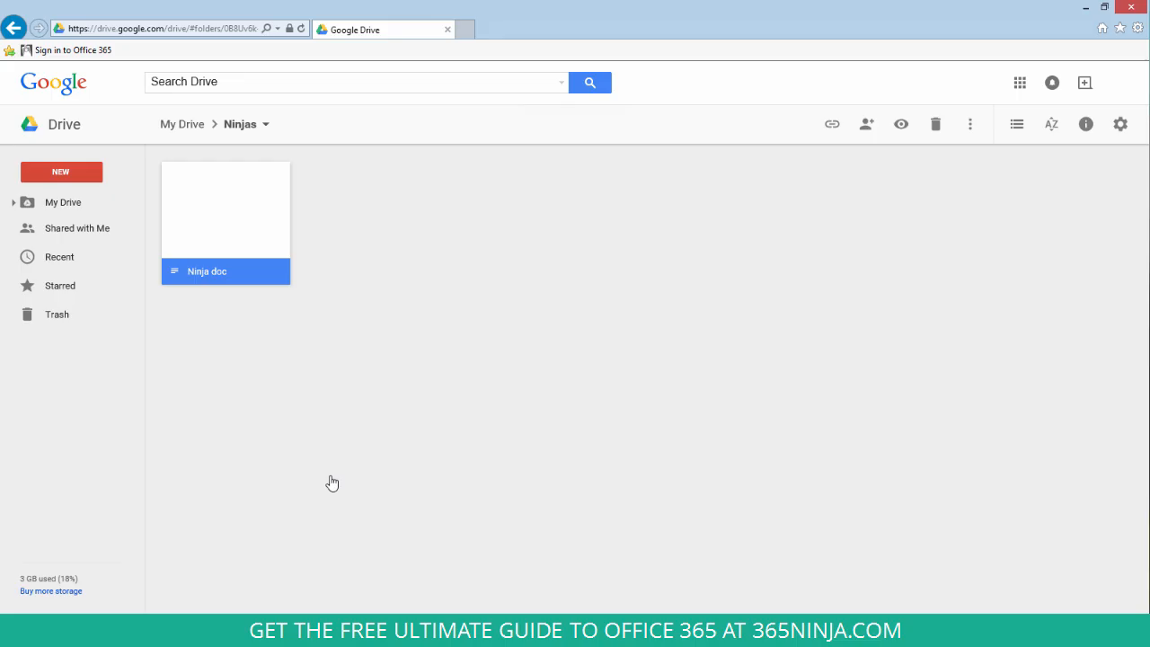
pyautogui.doubleClick(227, 209)
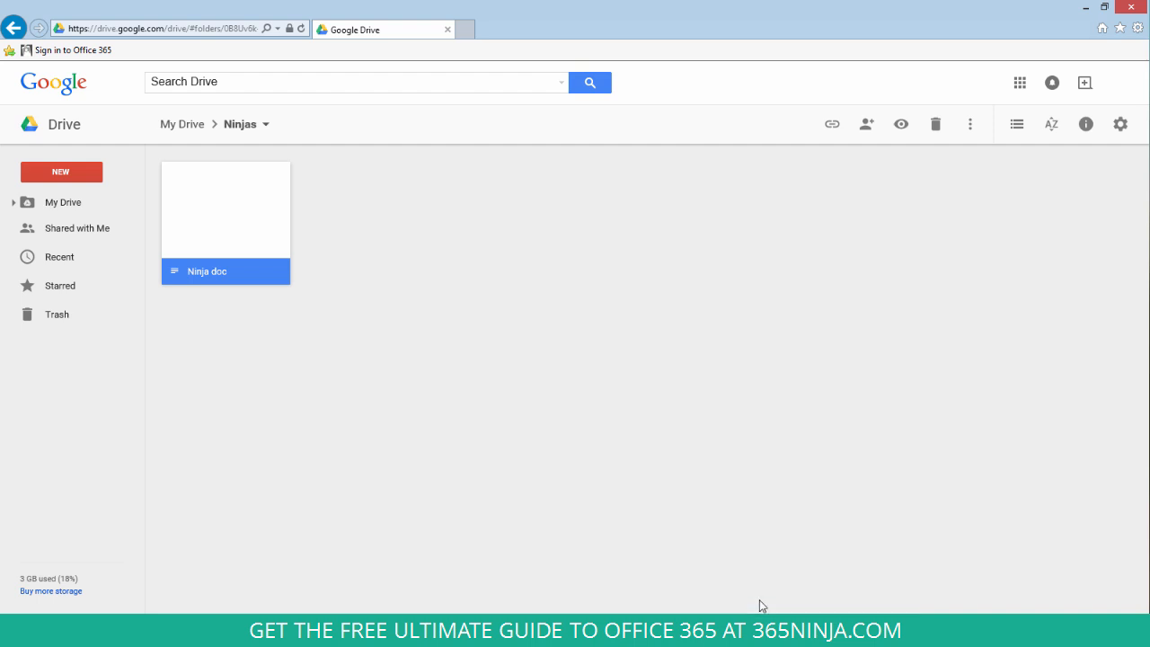
# Open the downloaded Ninja doc in Word and enable editing from Protected View
pyautogui.doubleClick(225, 270)
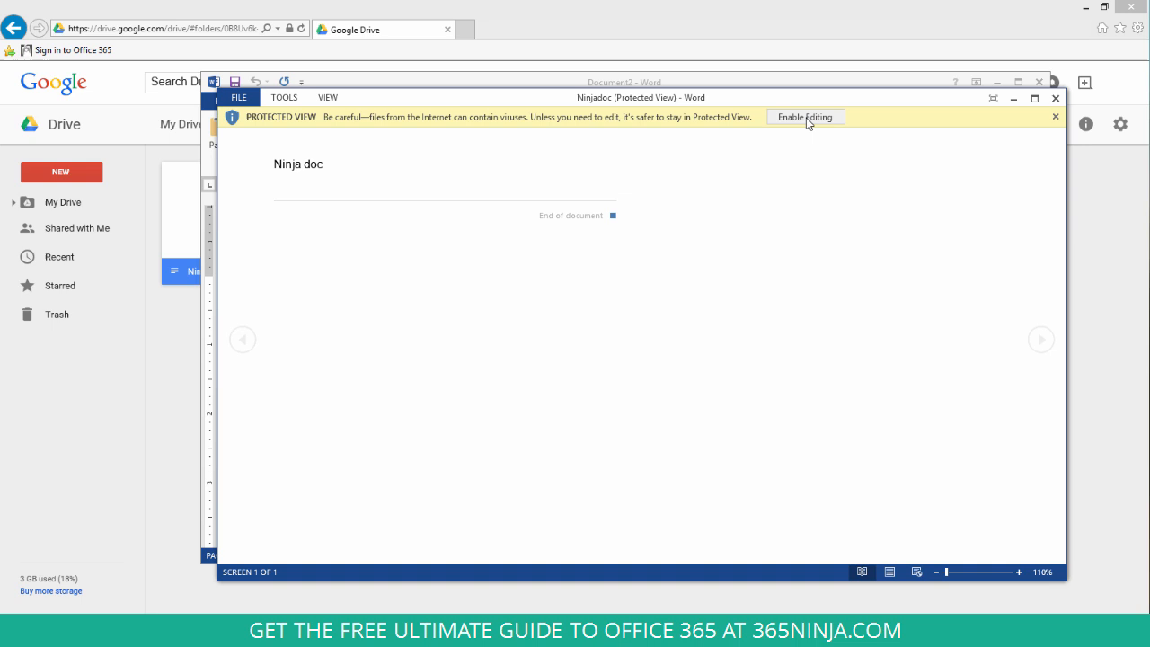
pyautogui.click(805, 117)
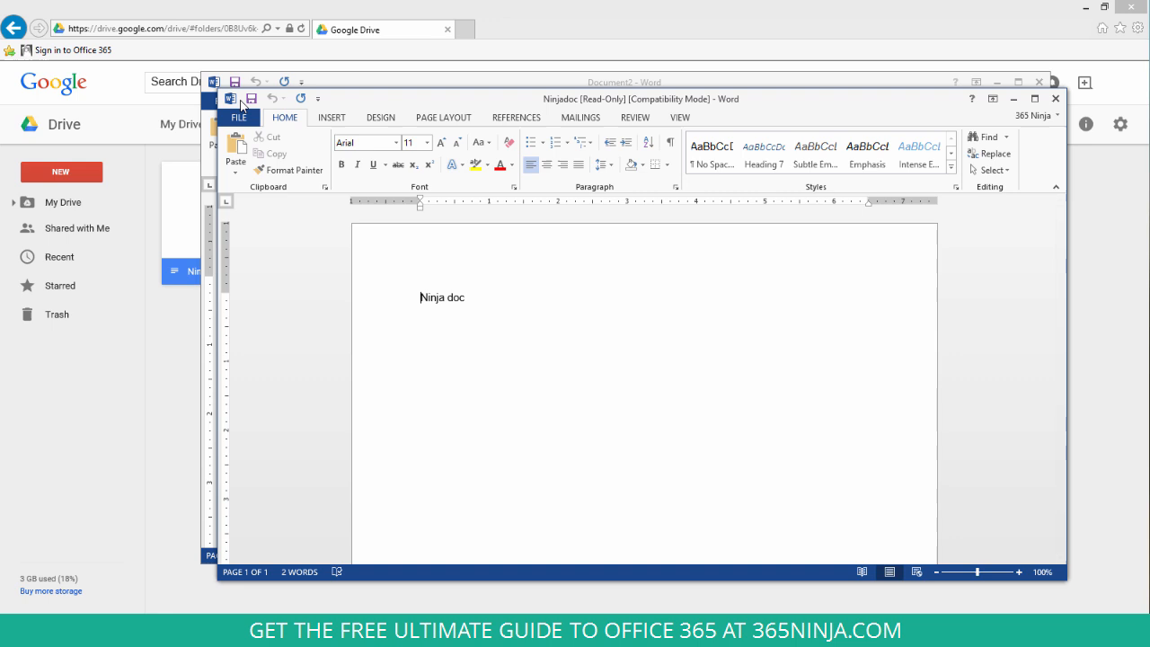
# Bring up Word's Open dialog browsing the computer's Documents folder
pyautogui.click(237, 116)
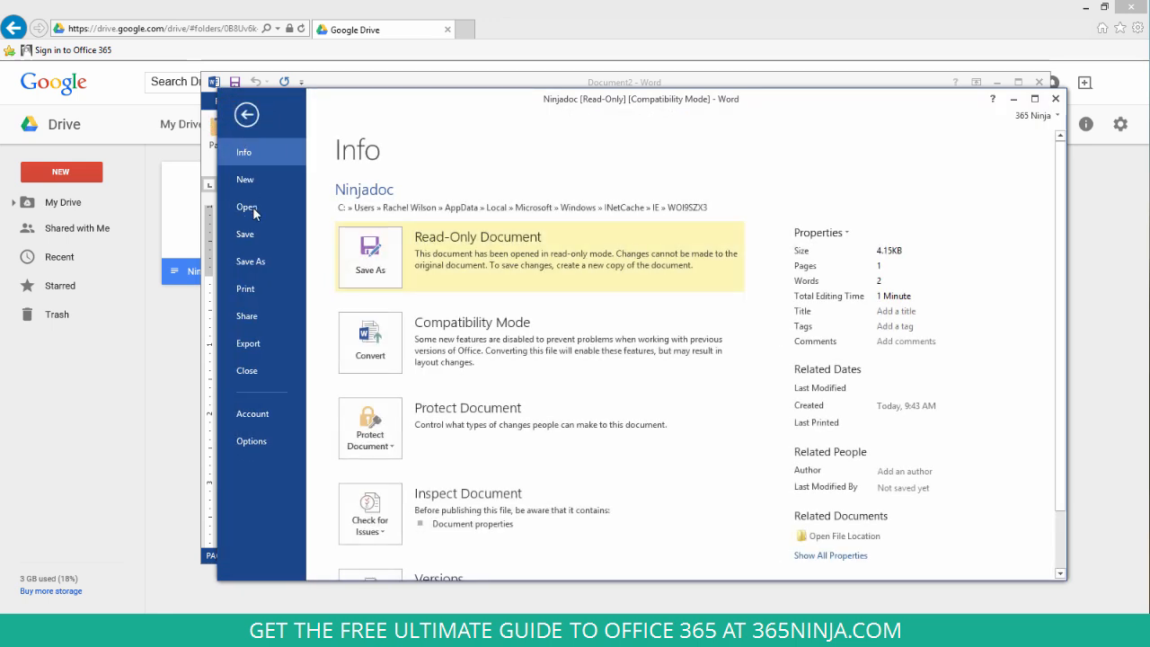
pyautogui.click(249, 207)
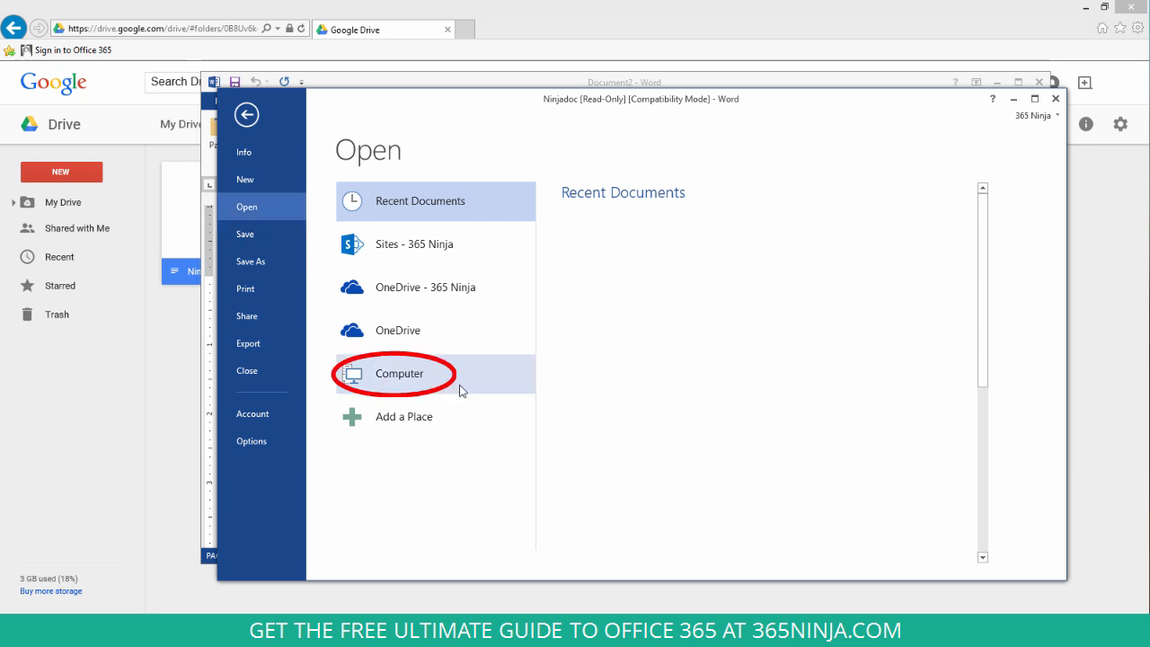
pyautogui.click(399, 372)
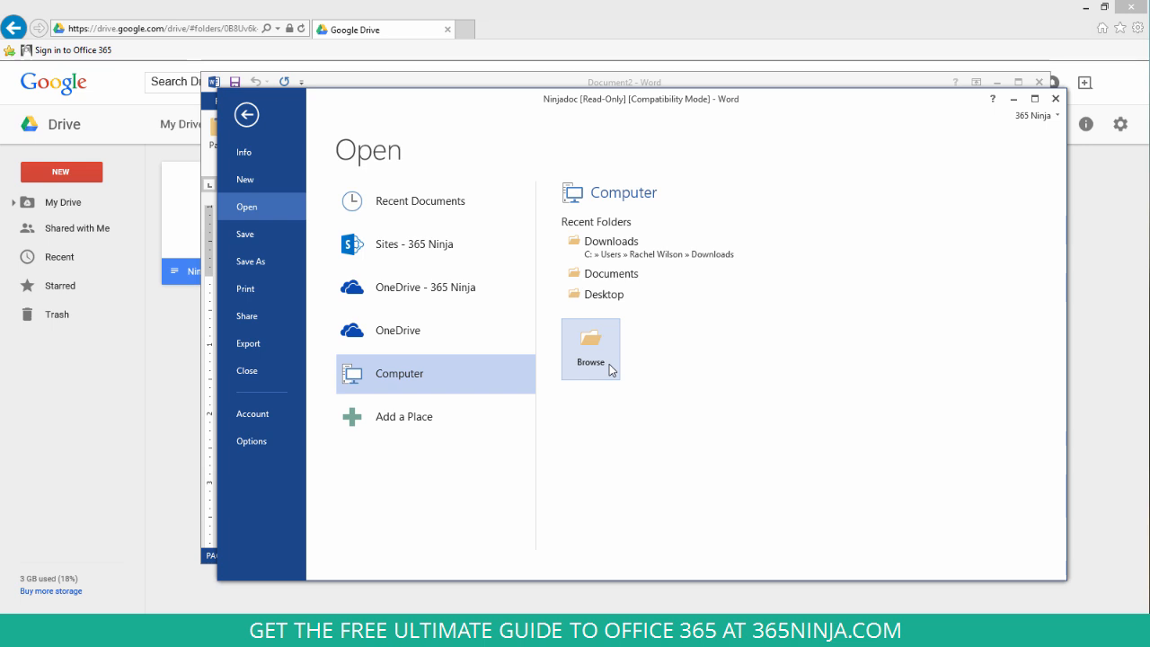
pyautogui.click(590, 348)
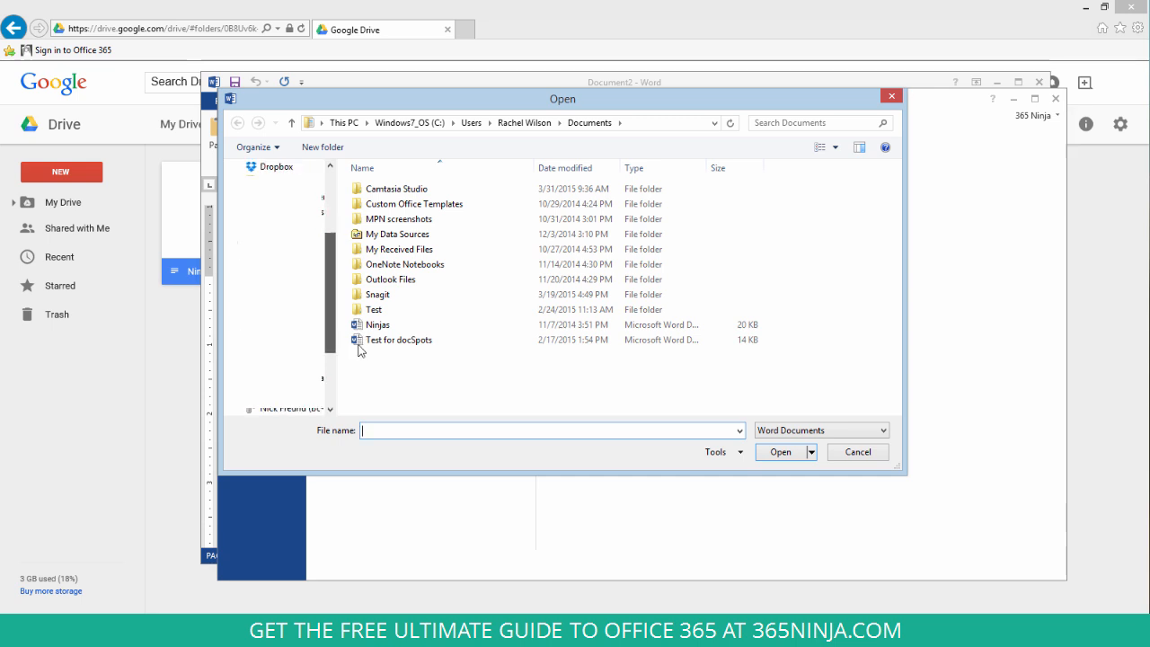
# Browse to Google Drive's Ninja screenshots folder and show files of all types
pyautogui.click(280, 166)
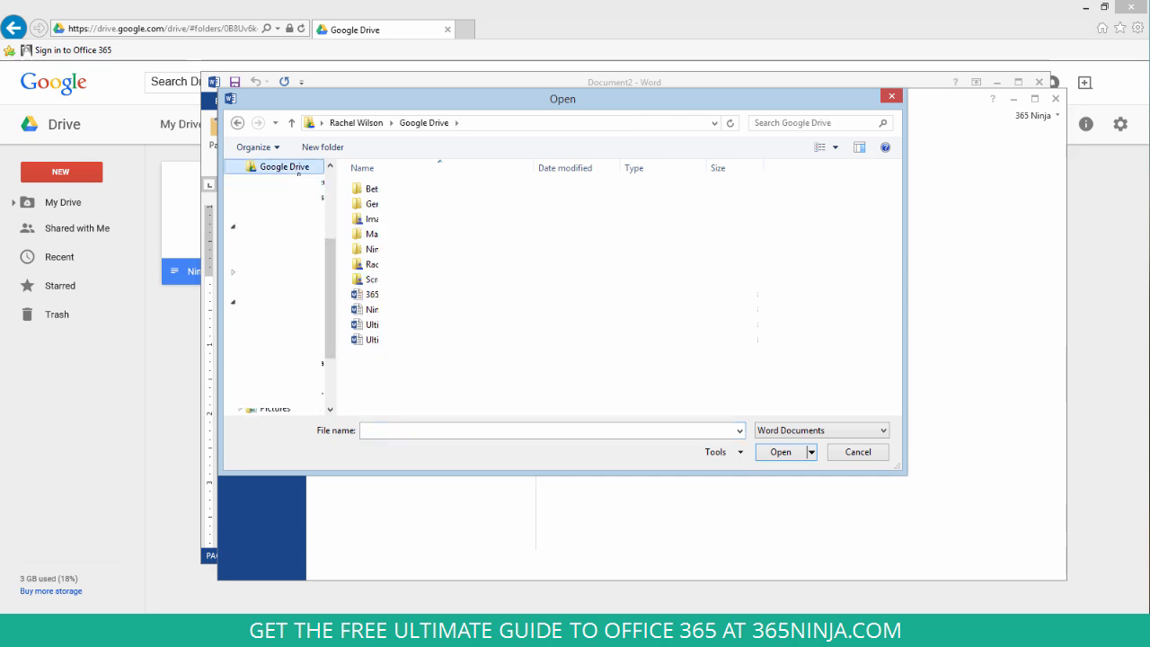
pyautogui.click(372, 264)
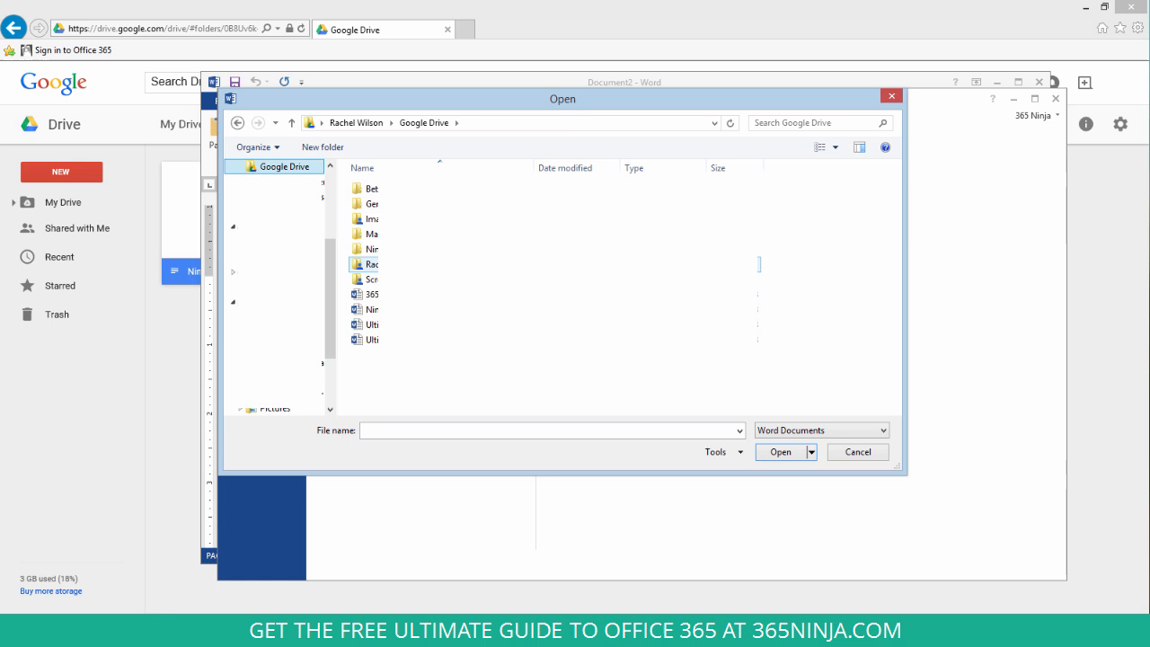
pyautogui.doubleClick(372, 248)
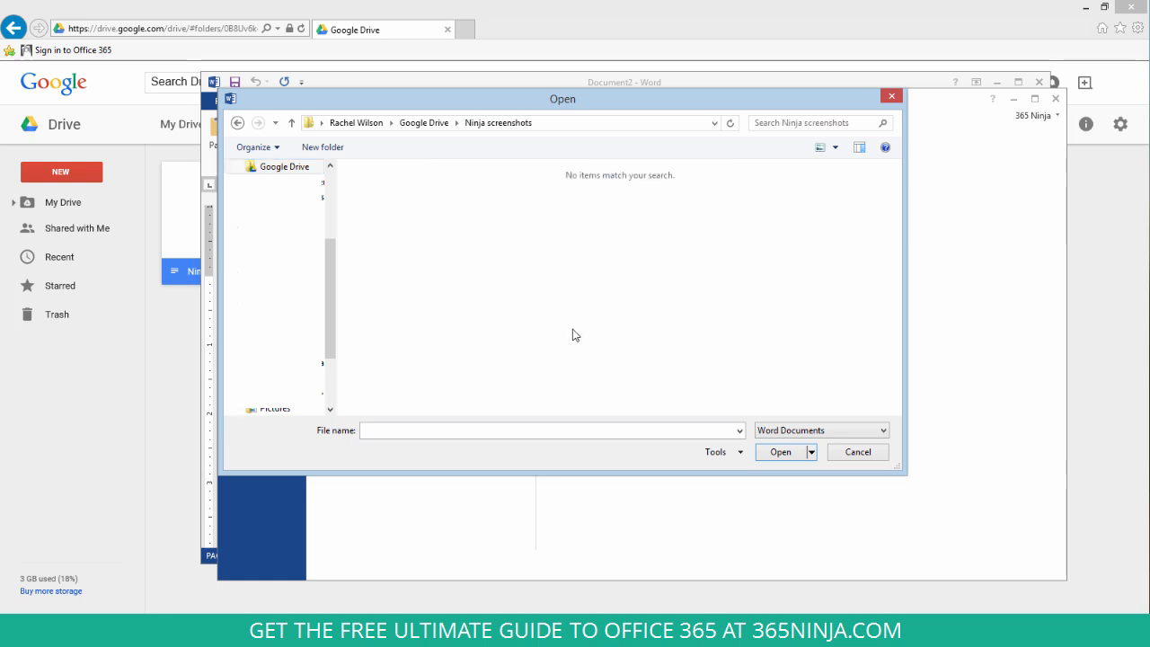
pyautogui.moveTo(870, 424)
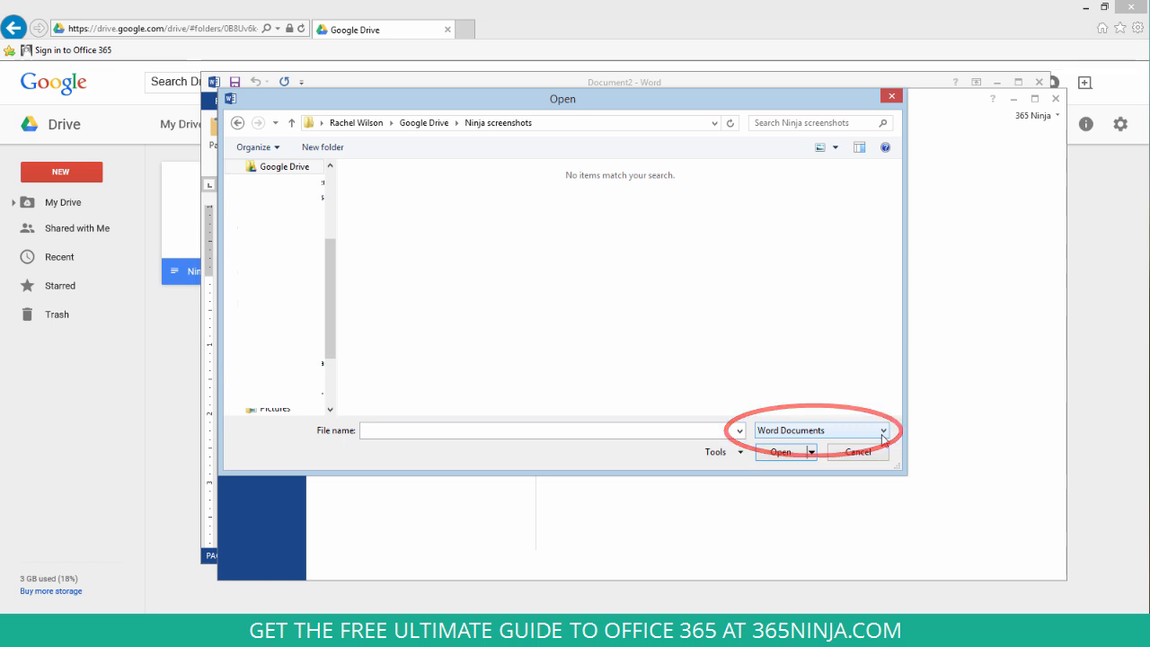
pyautogui.click(883, 430)
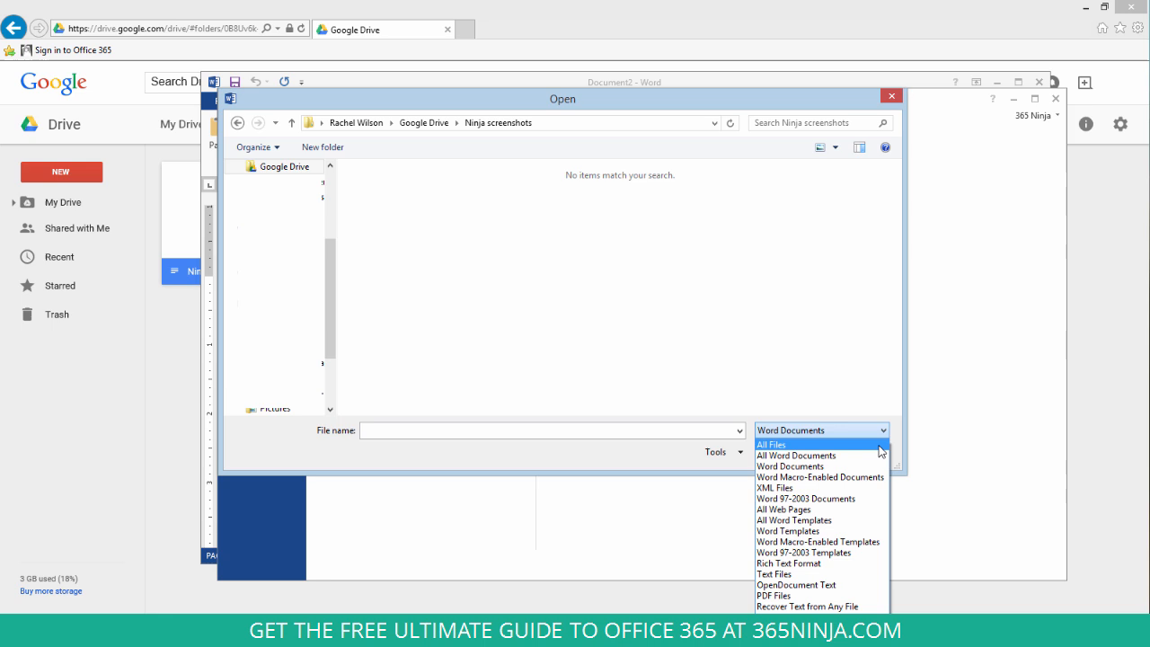
pyautogui.click(771, 445)
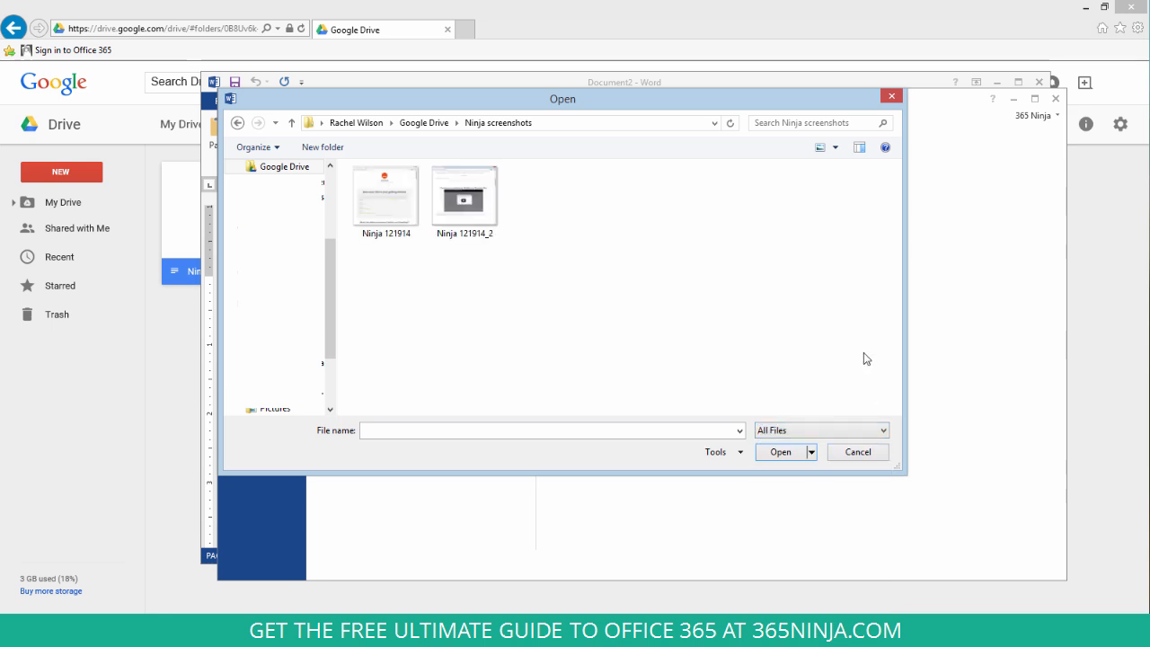